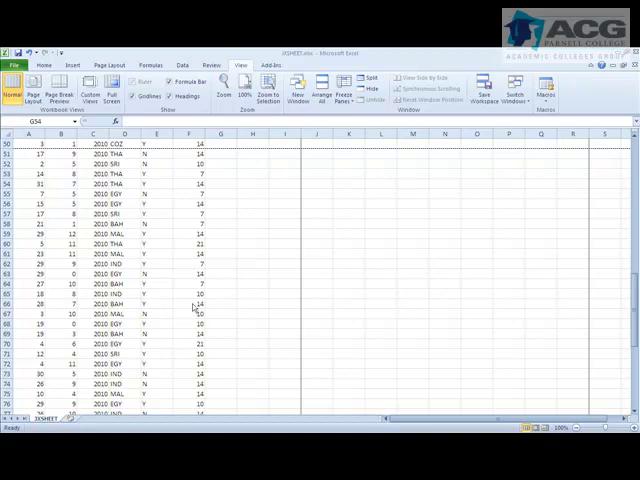
Begin a new formula in cell A2 via Insert Function on the Formulas ribbon
scroll(up, 3)
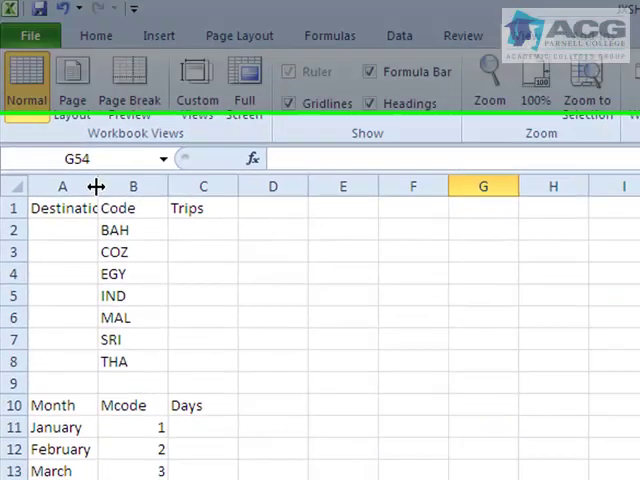
scroll(down, 3)
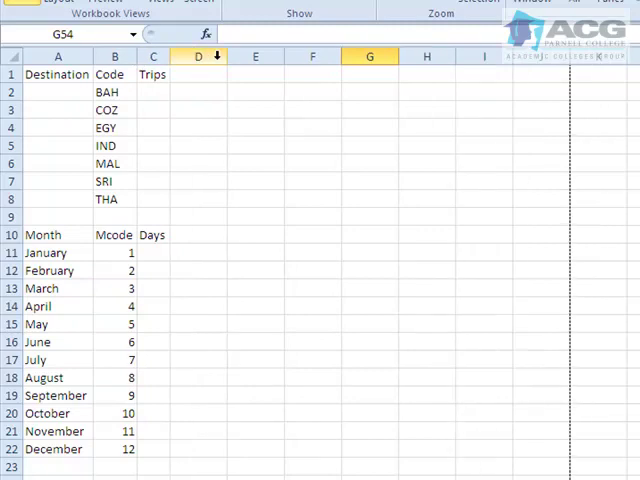
scroll(down, 3)
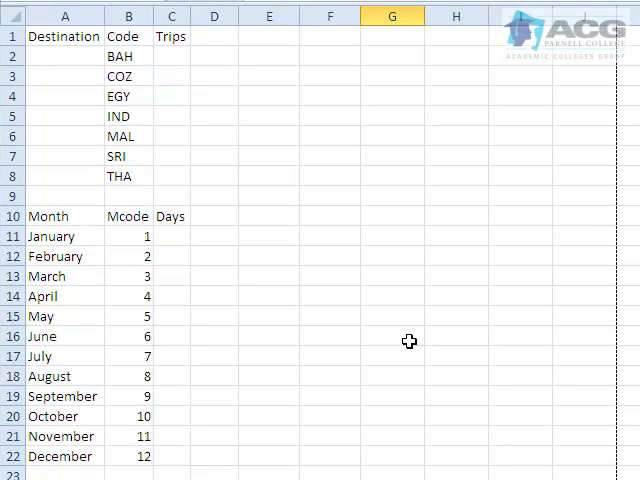
mouse_move(128, 78)
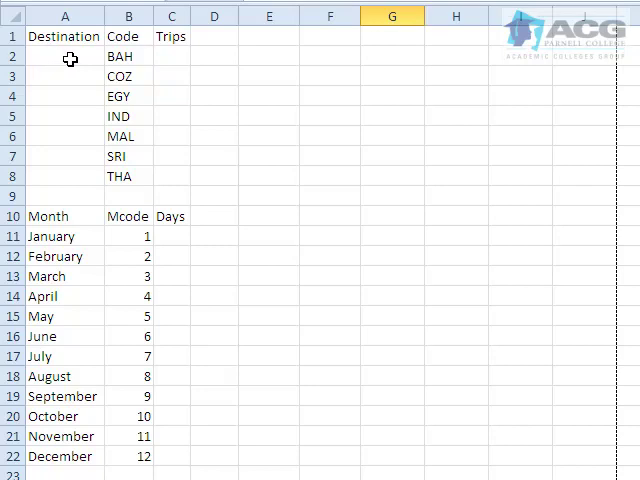
click(64, 56)
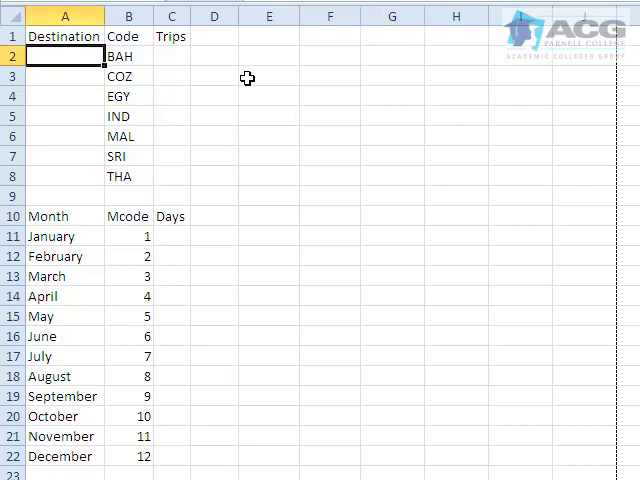
mouse_move(200, 112)
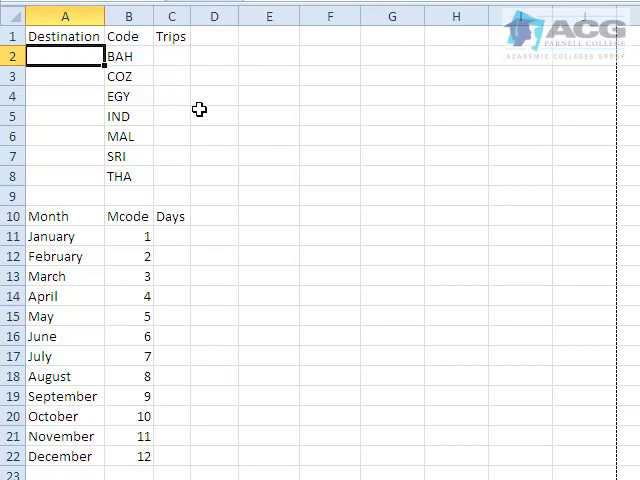
mouse_move(182, 104)
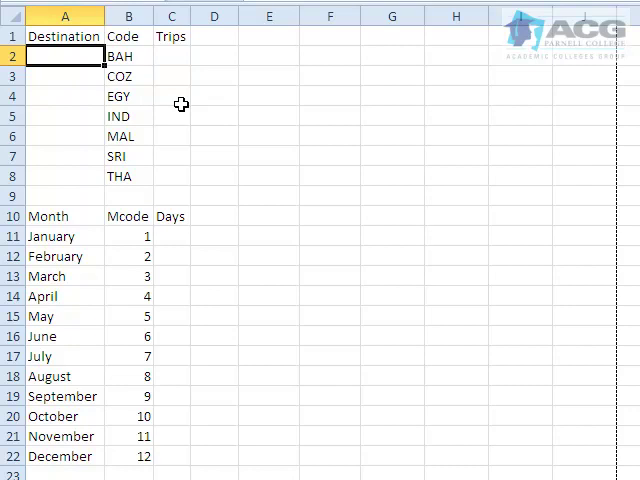
mouse_move(180, 104)
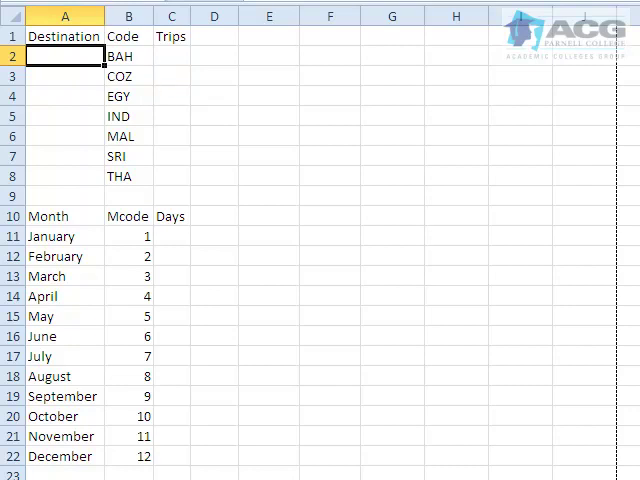
click(300, 18)
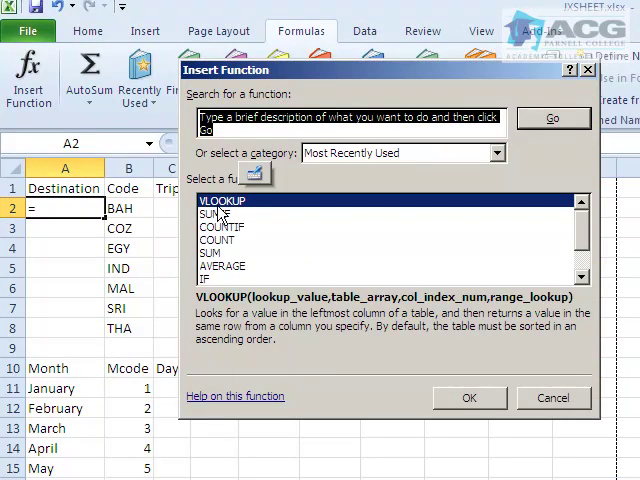
mouse_move(192, 108)
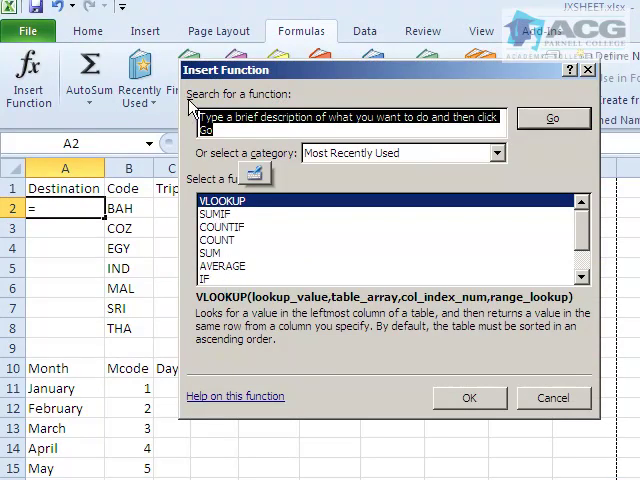
mouse_move(390, 180)
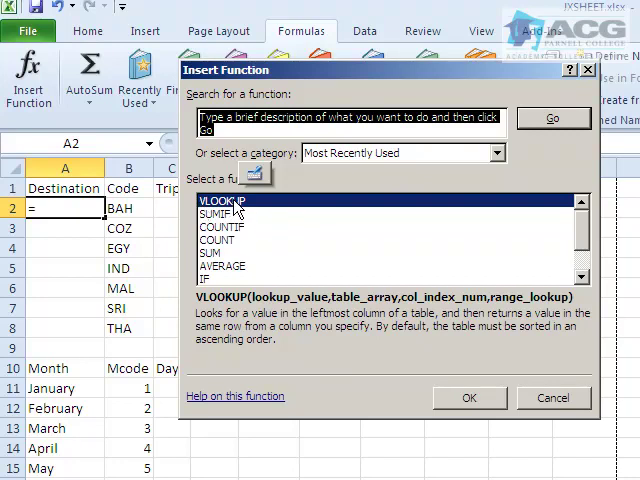
mouse_move(460, 404)
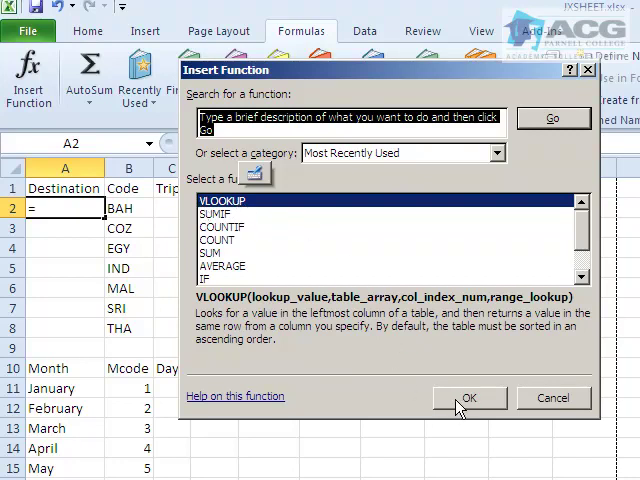
Insert VLOOKUP with lookup value fixed as the absolute range $B$2:$B$8
click(468, 396)
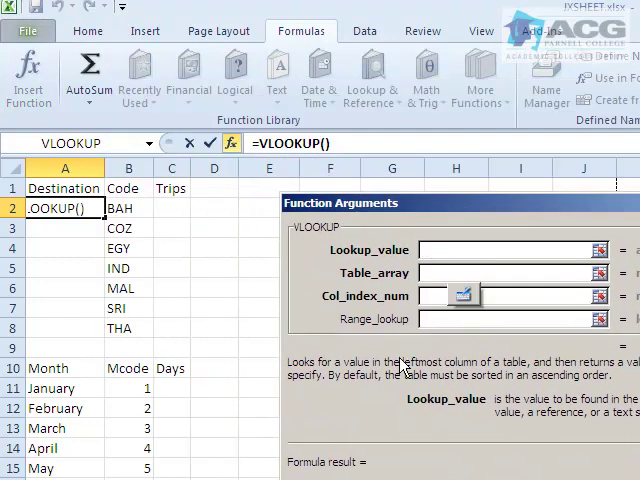
mouse_move(404, 222)
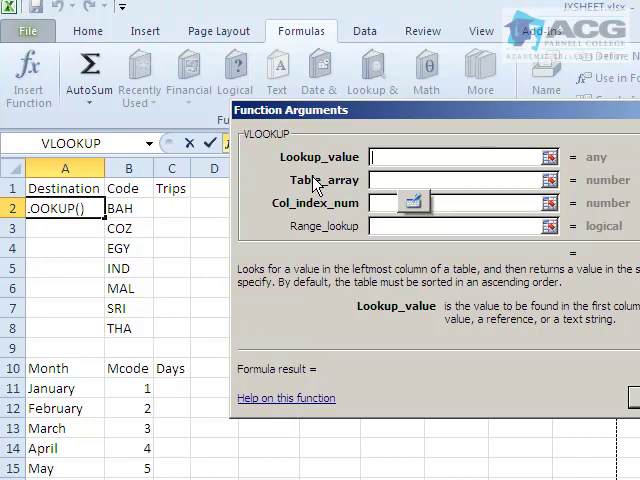
mouse_move(358, 168)
text(B2:B8)
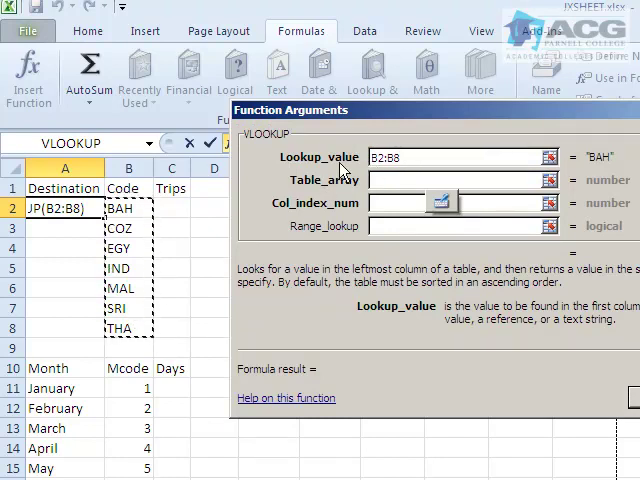
mouse_move(304, 168)
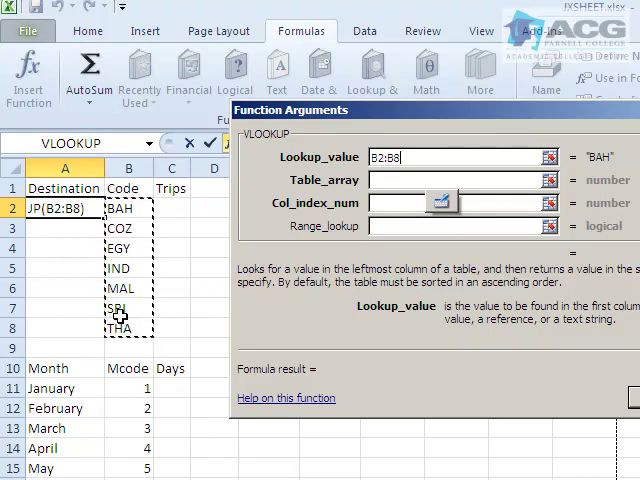
mouse_move(72, 336)
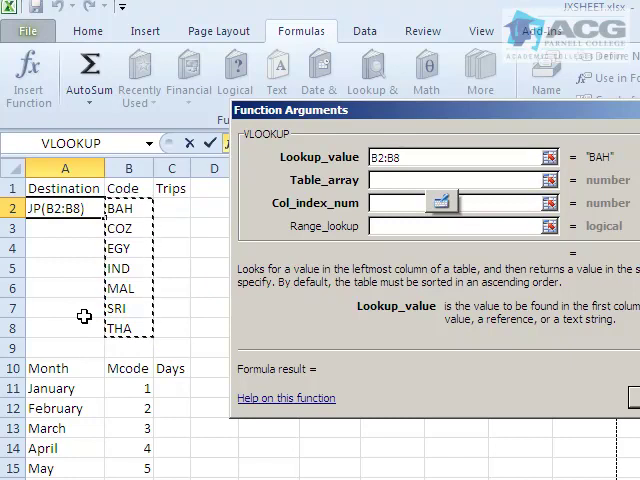
key(f4)
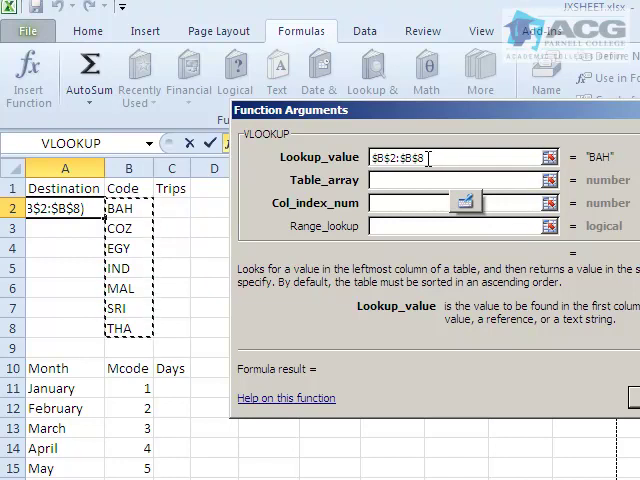
Point the table array at JXDEST.csv A2:B11 and set the column index to 2
click(460, 180)
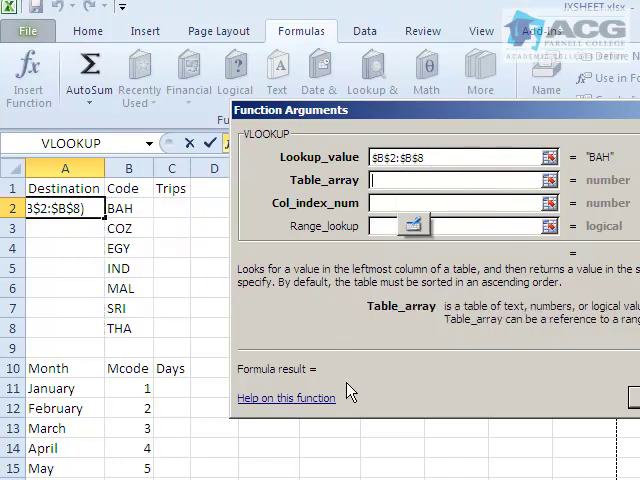
mouse_move(364, 410)
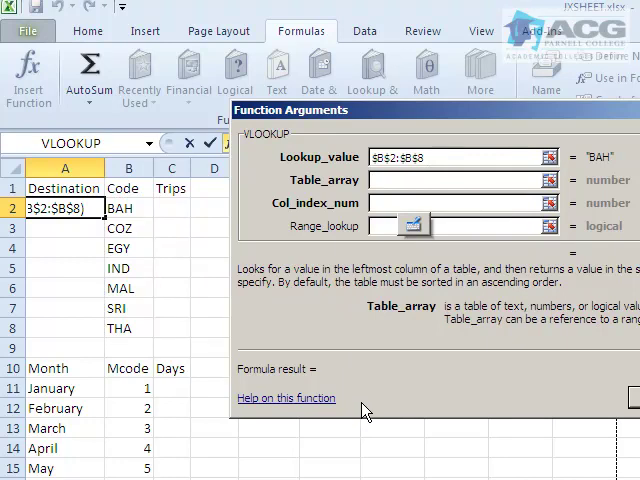
mouse_move(360, 398)
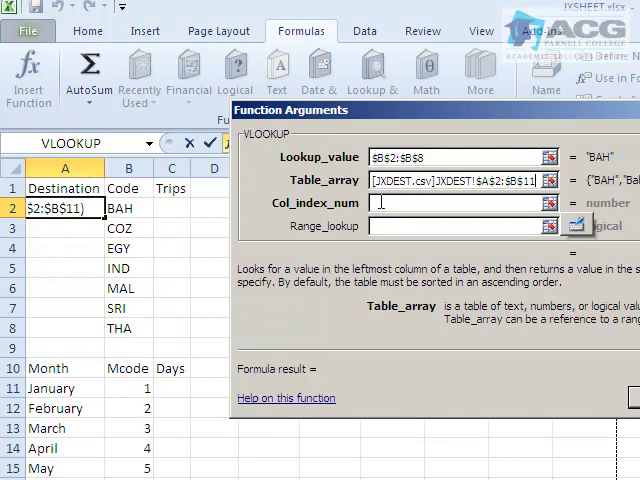
click(456, 204)
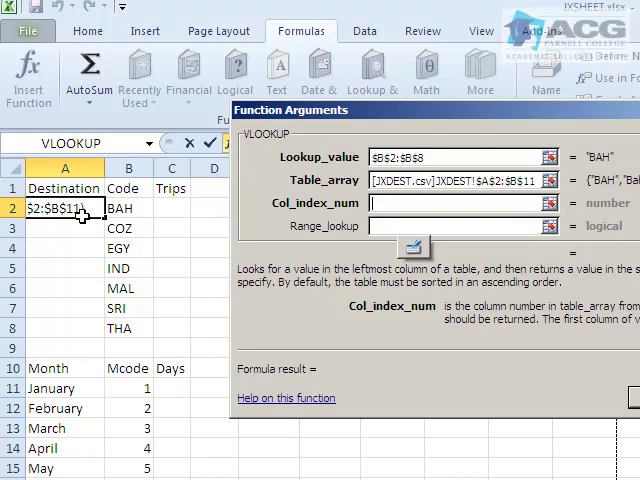
mouse_move(76, 212)
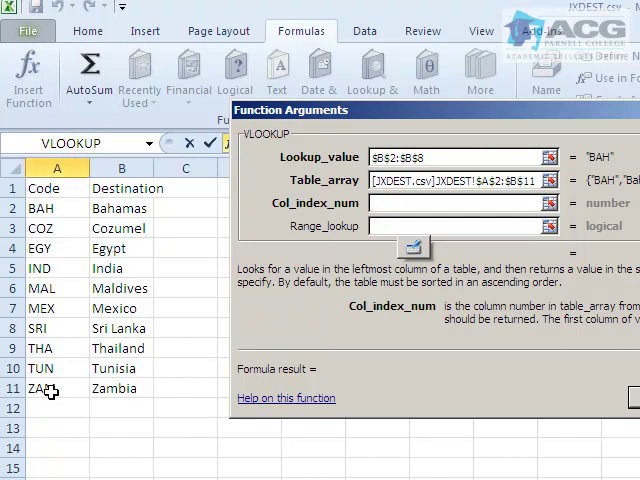
mouse_move(68, 264)
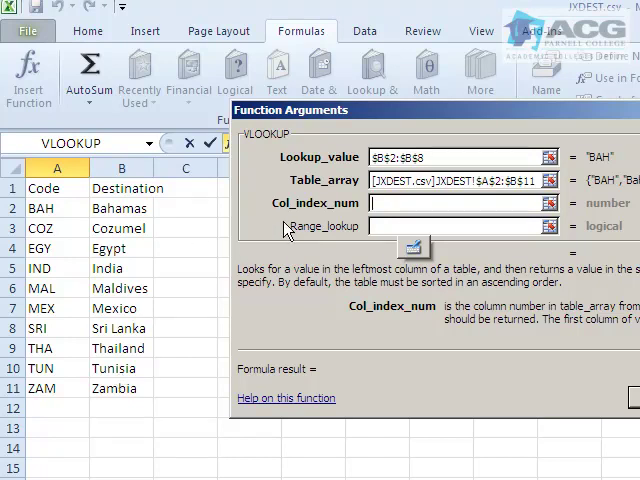
text(2)
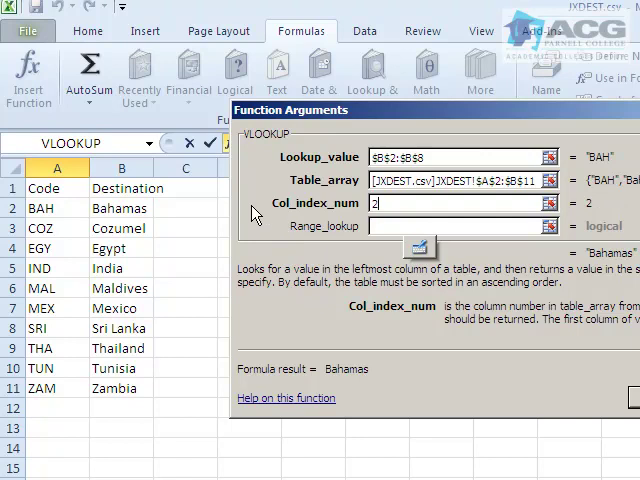
mouse_move(510, 378)
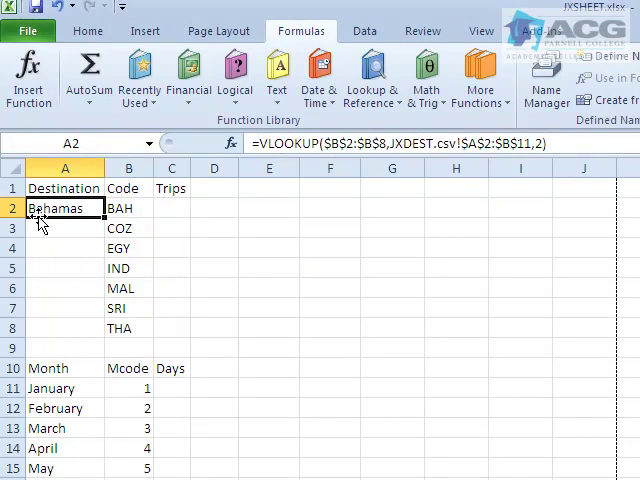
mouse_move(104, 222)
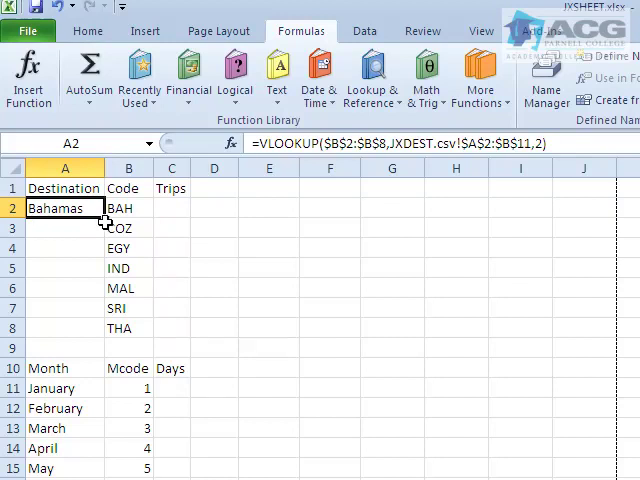
Fill the VLOOKUP down to A8, giving Bahamas through Thailand, and verify A8's formula
drag(64, 208, 64, 268)
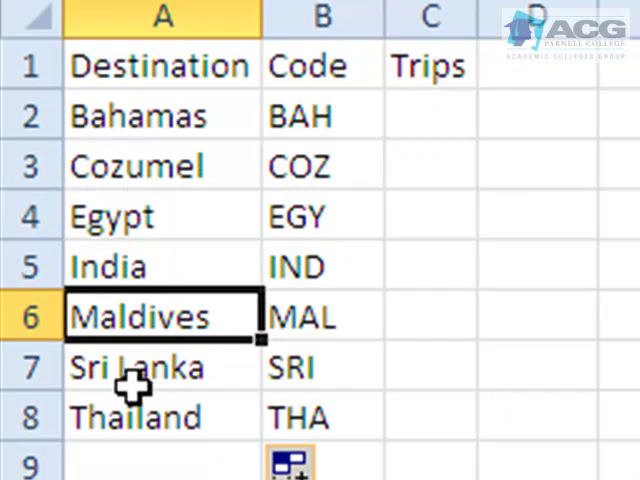
click(160, 416)
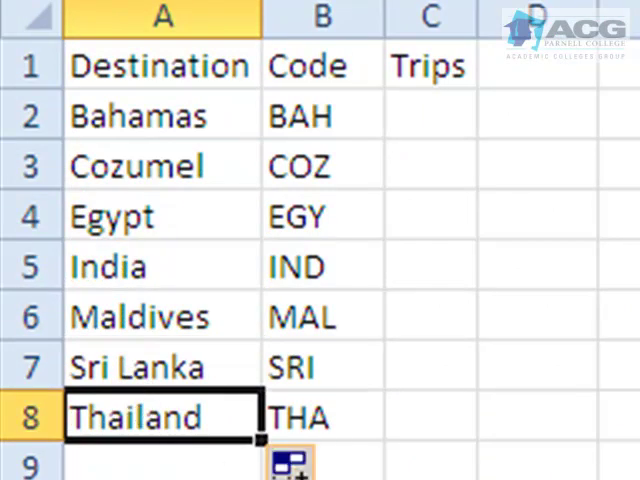
mouse_move(384, 132)
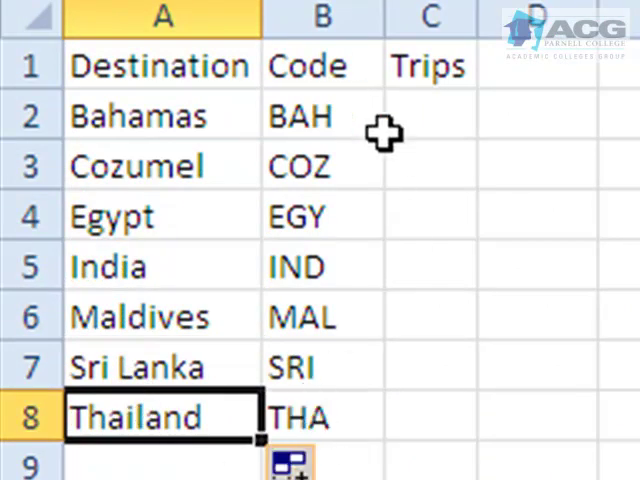
mouse_move(408, 50)
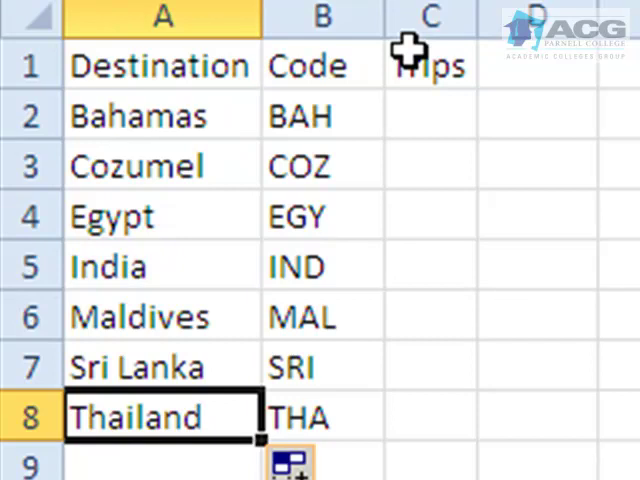